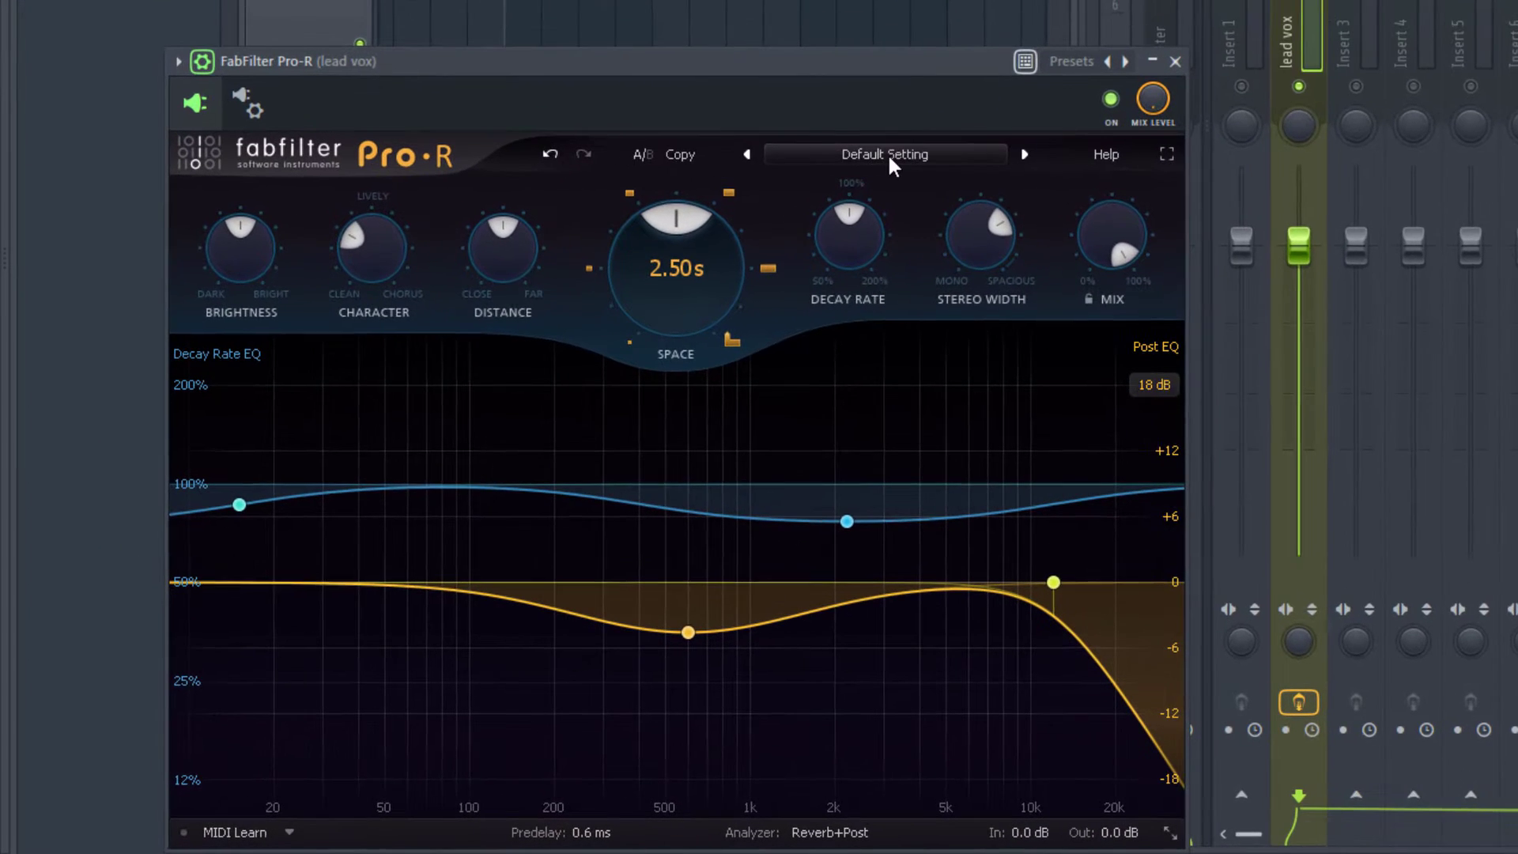
mouse_move(790, 79)
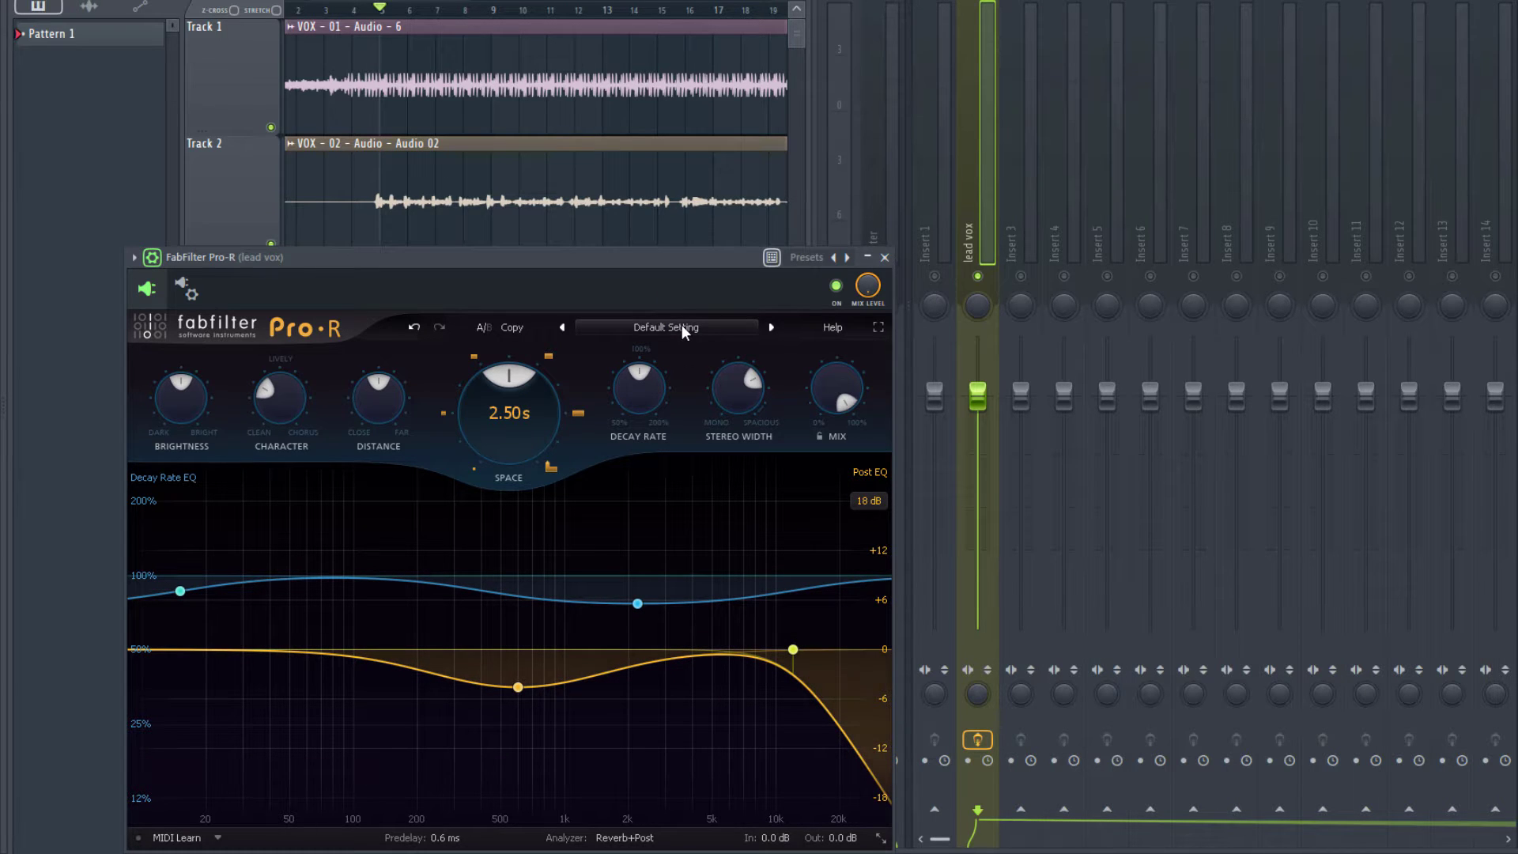
- Bring up the reverb preset list from the Default Setting name field
click(665, 327)
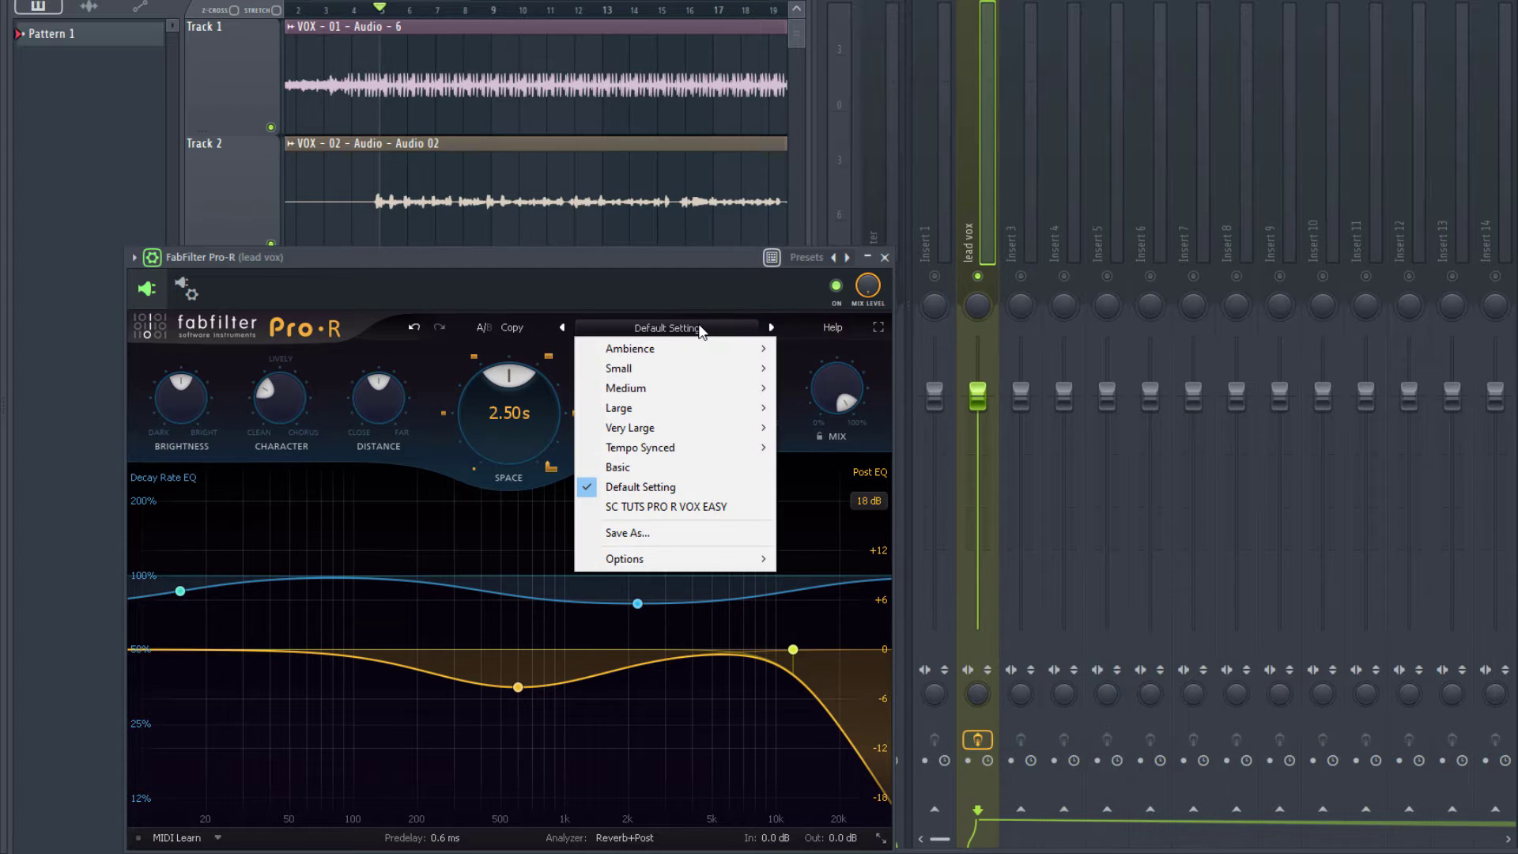
mouse_move(677, 381)
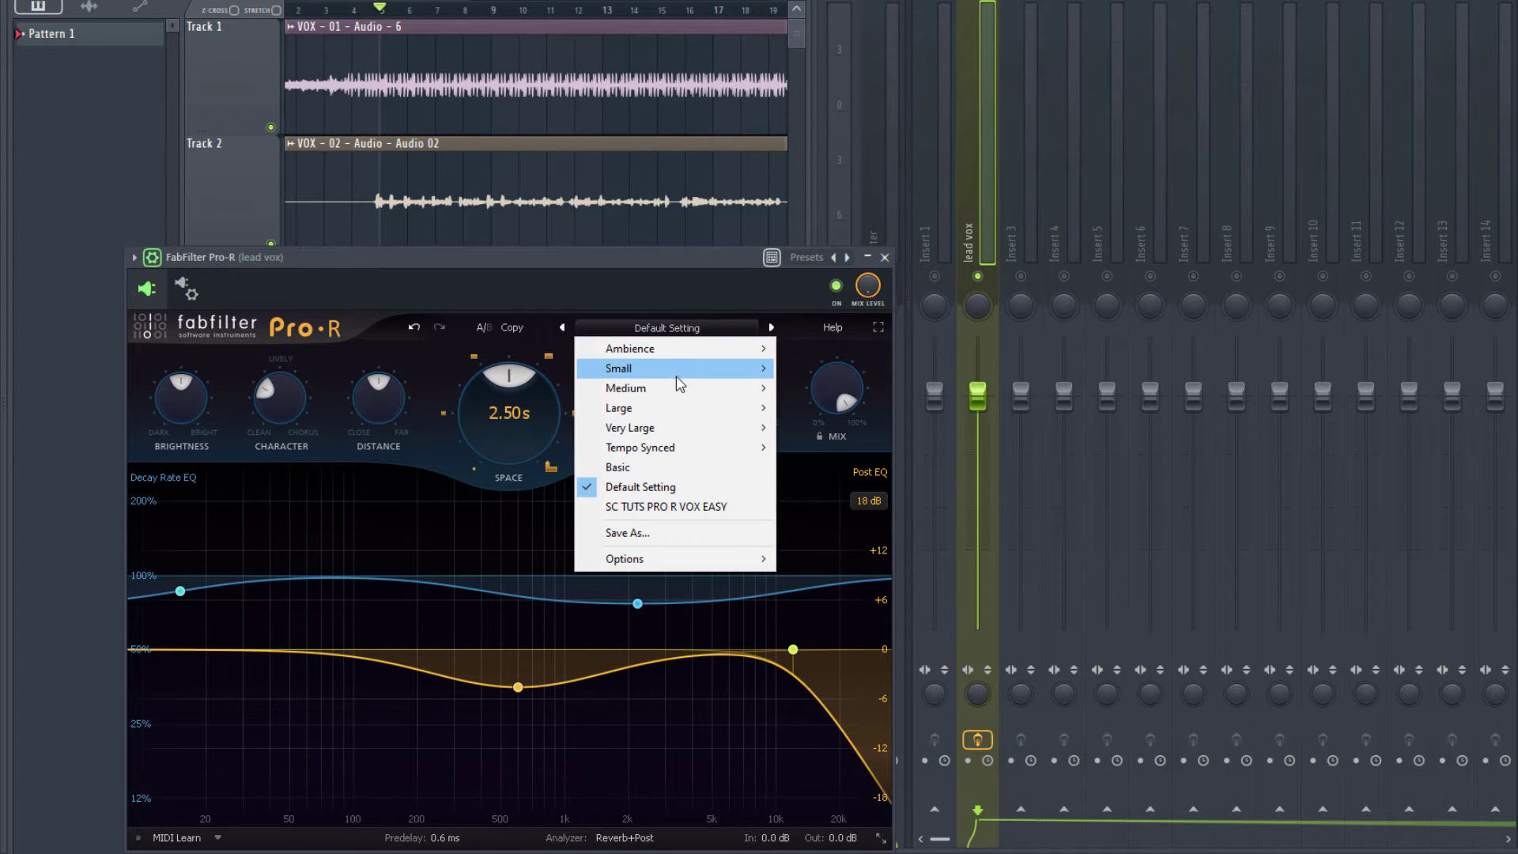
mouse_move(667, 389)
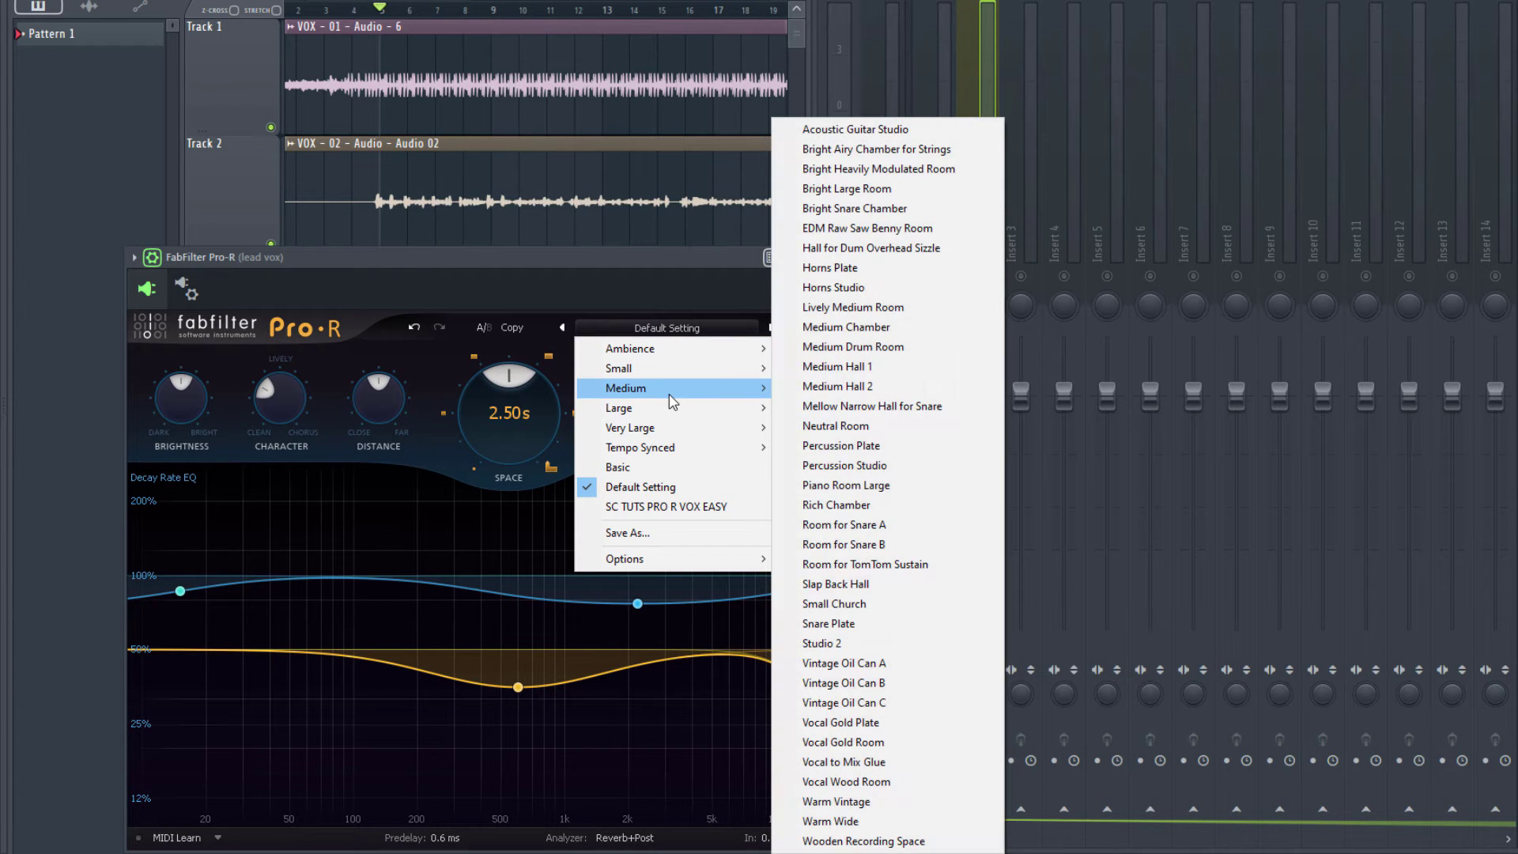
mouse_move(820, 585)
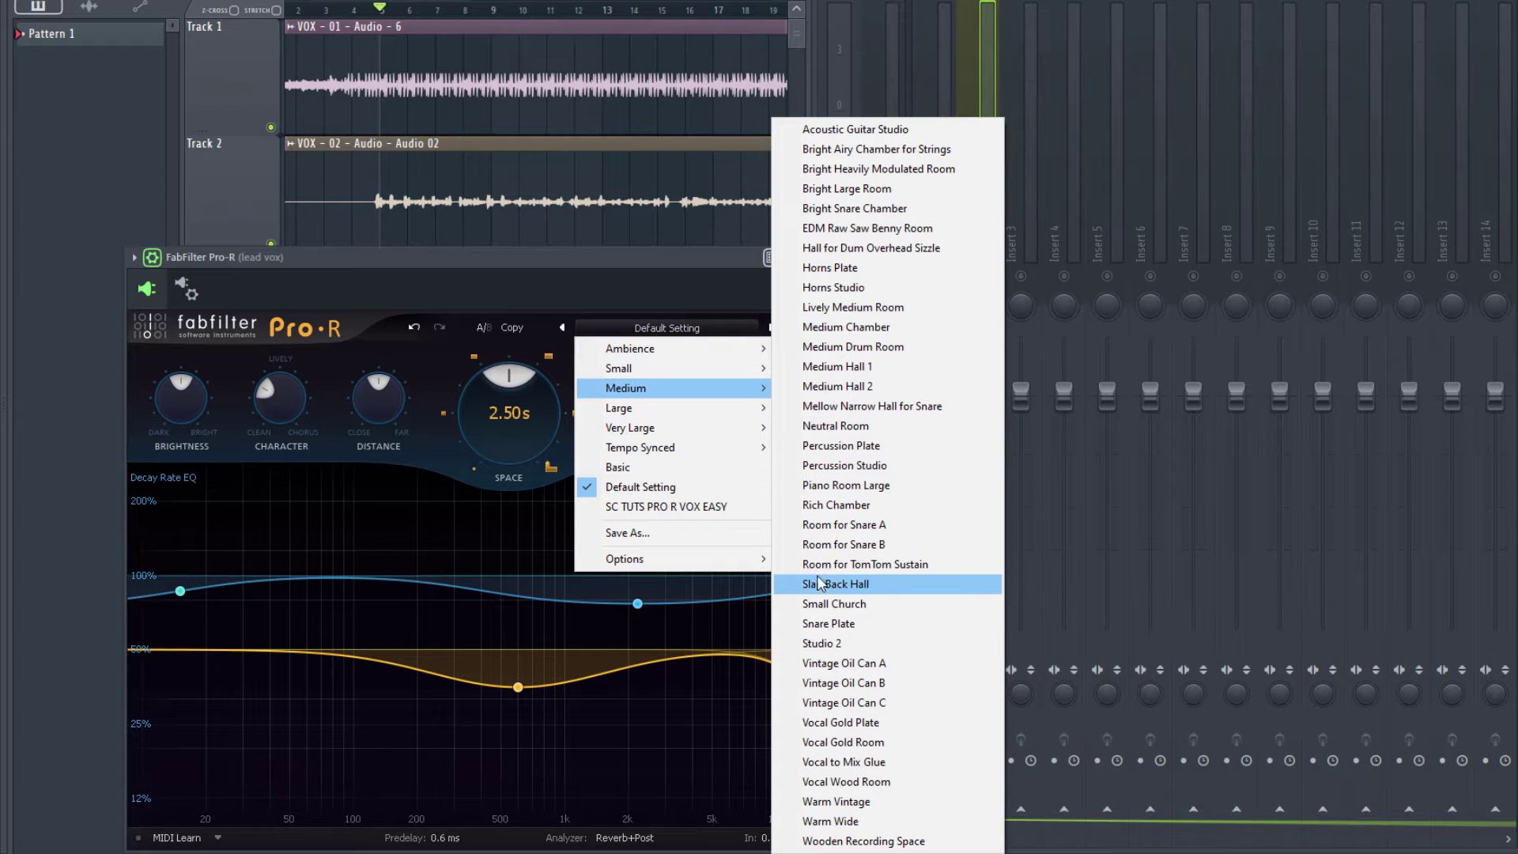
mouse_move(866, 762)
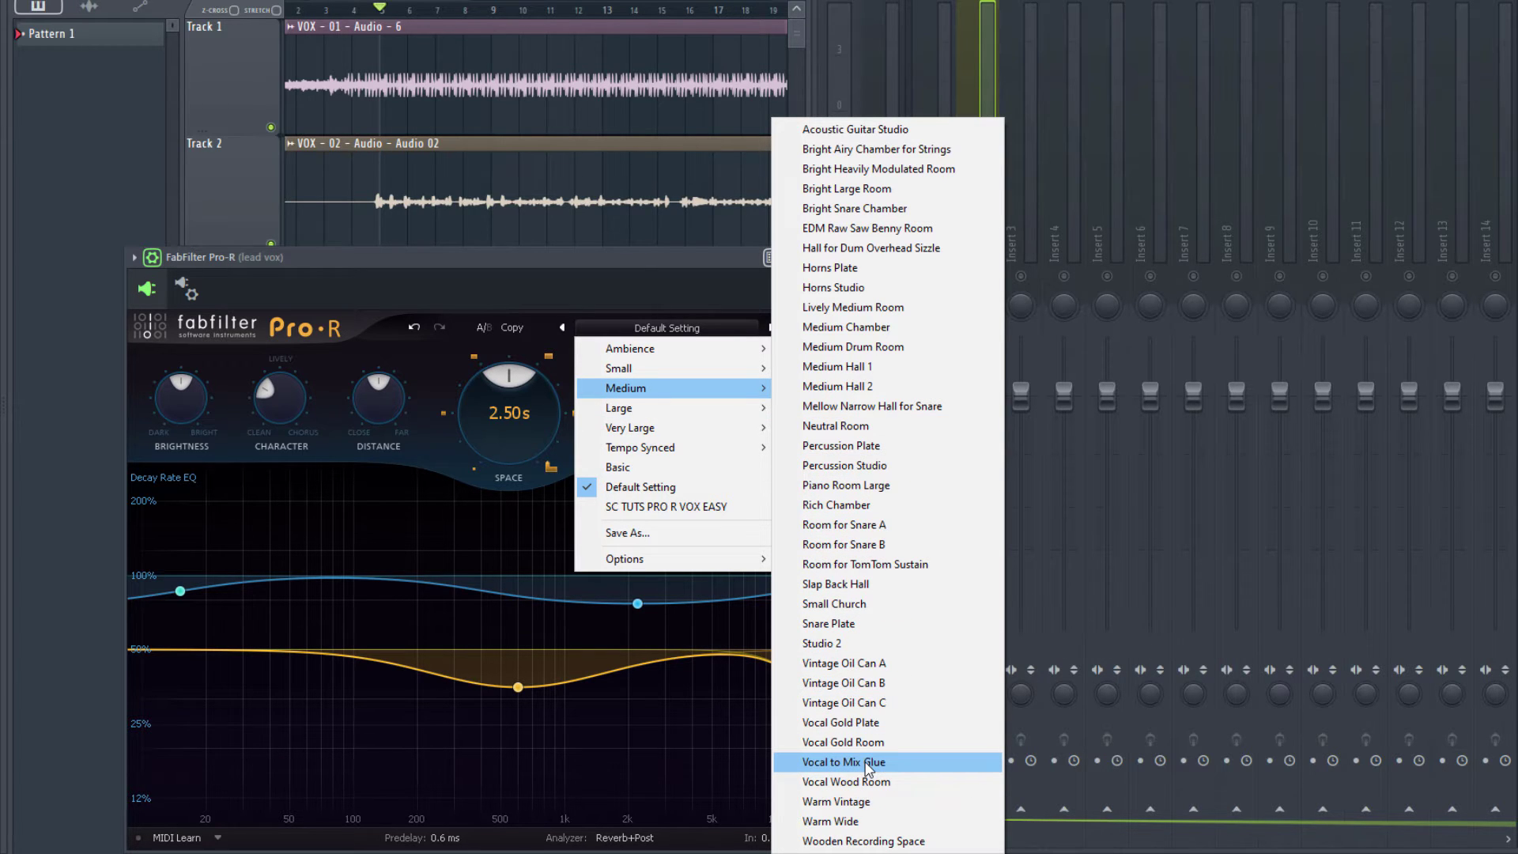
mouse_move(866, 768)
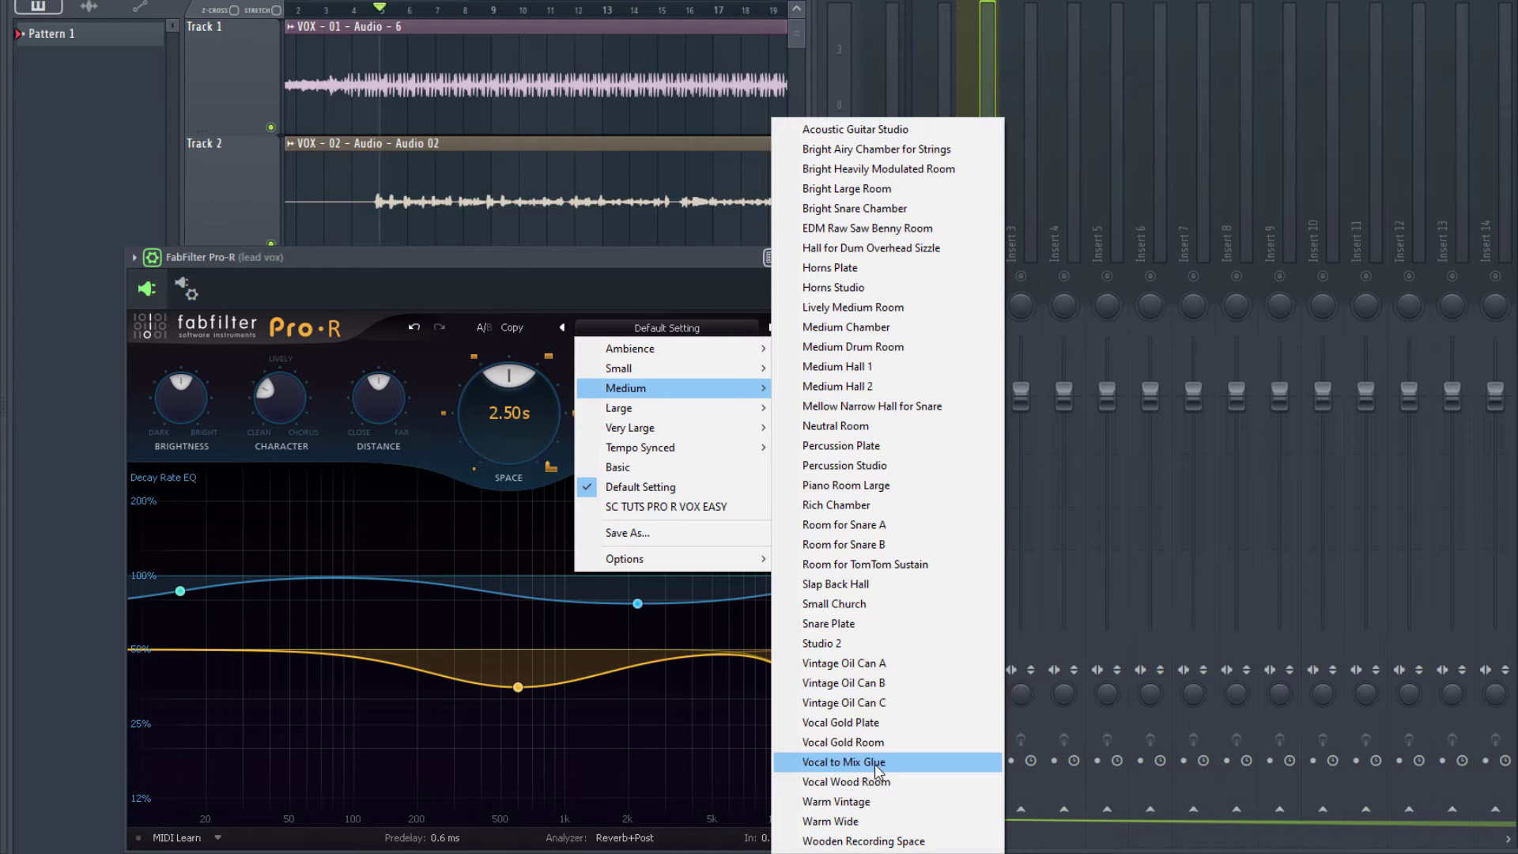
- Load the medium preset 'Vocal to Mix Glue' onto the lead vocal reverb
click(845, 760)
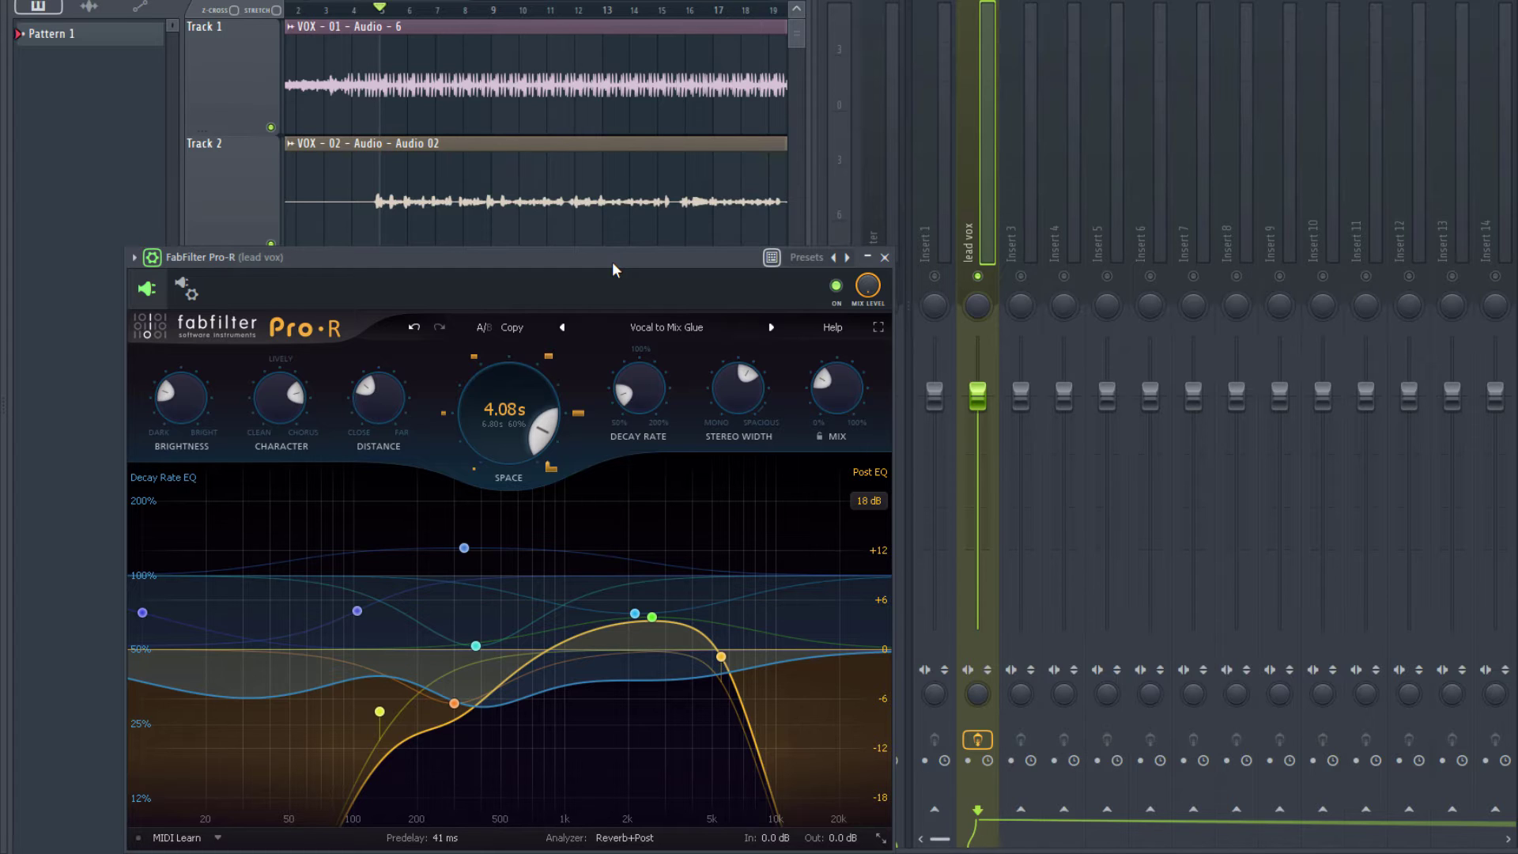
- Pull the reverb mix from 30% down to 0%, then back up to about 7.5%
drag(835, 388, 835, 396)
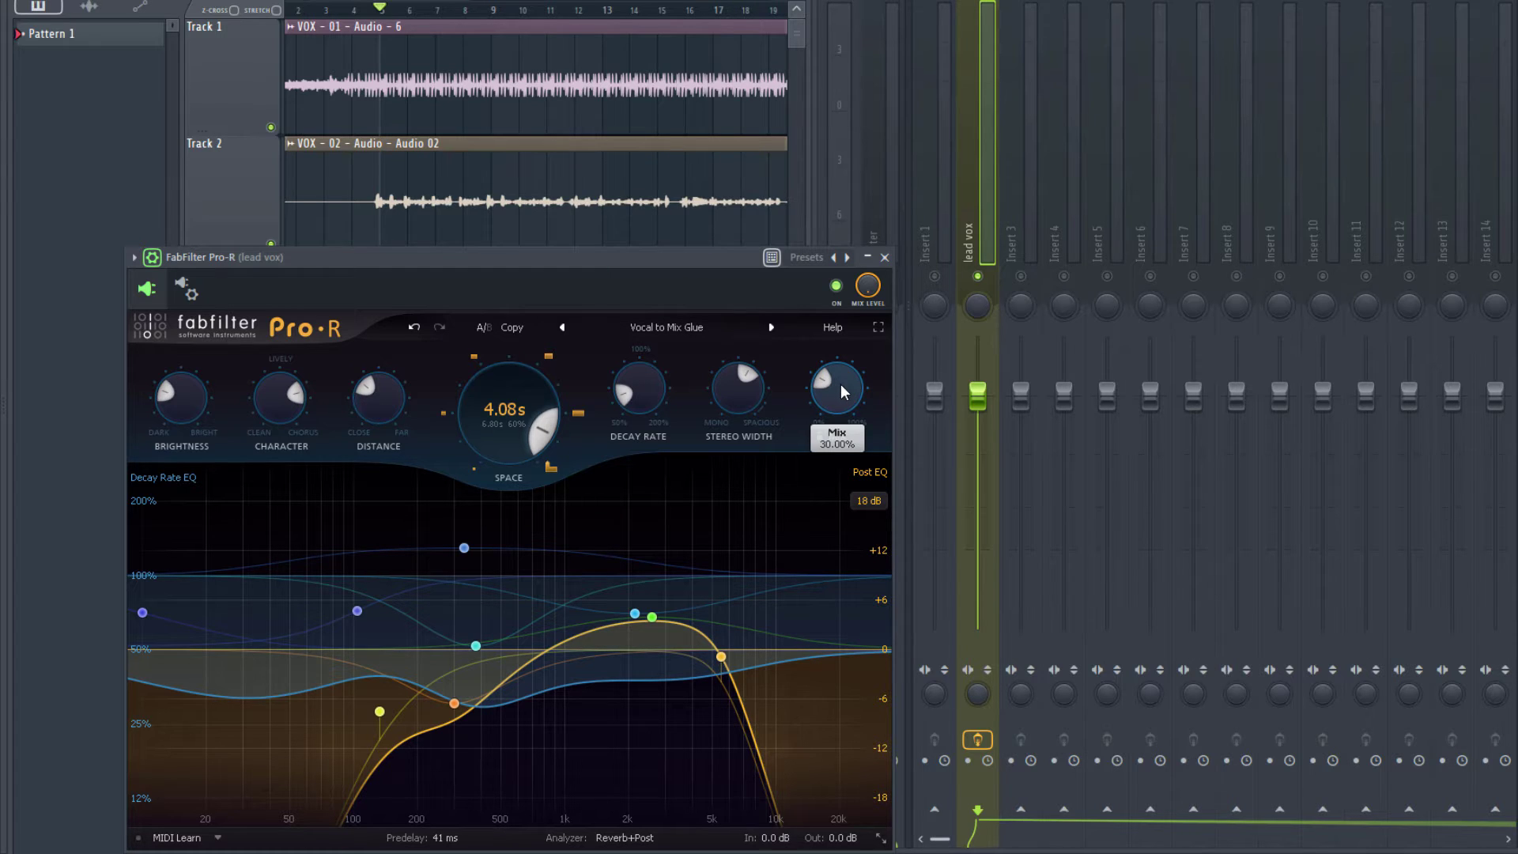
mouse_move(838, 392)
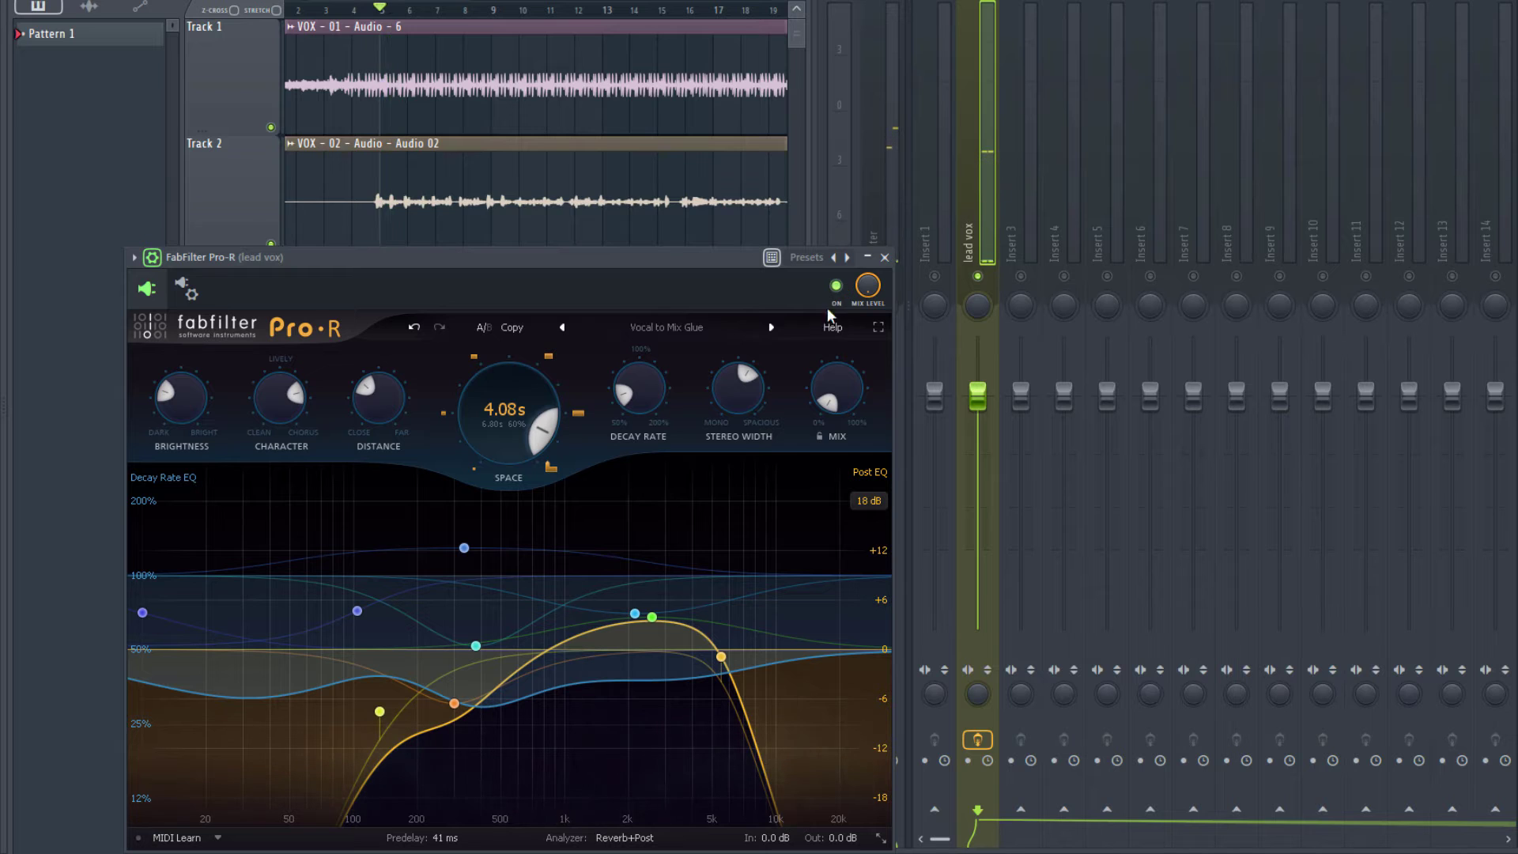
drag(835, 392, 835, 425)
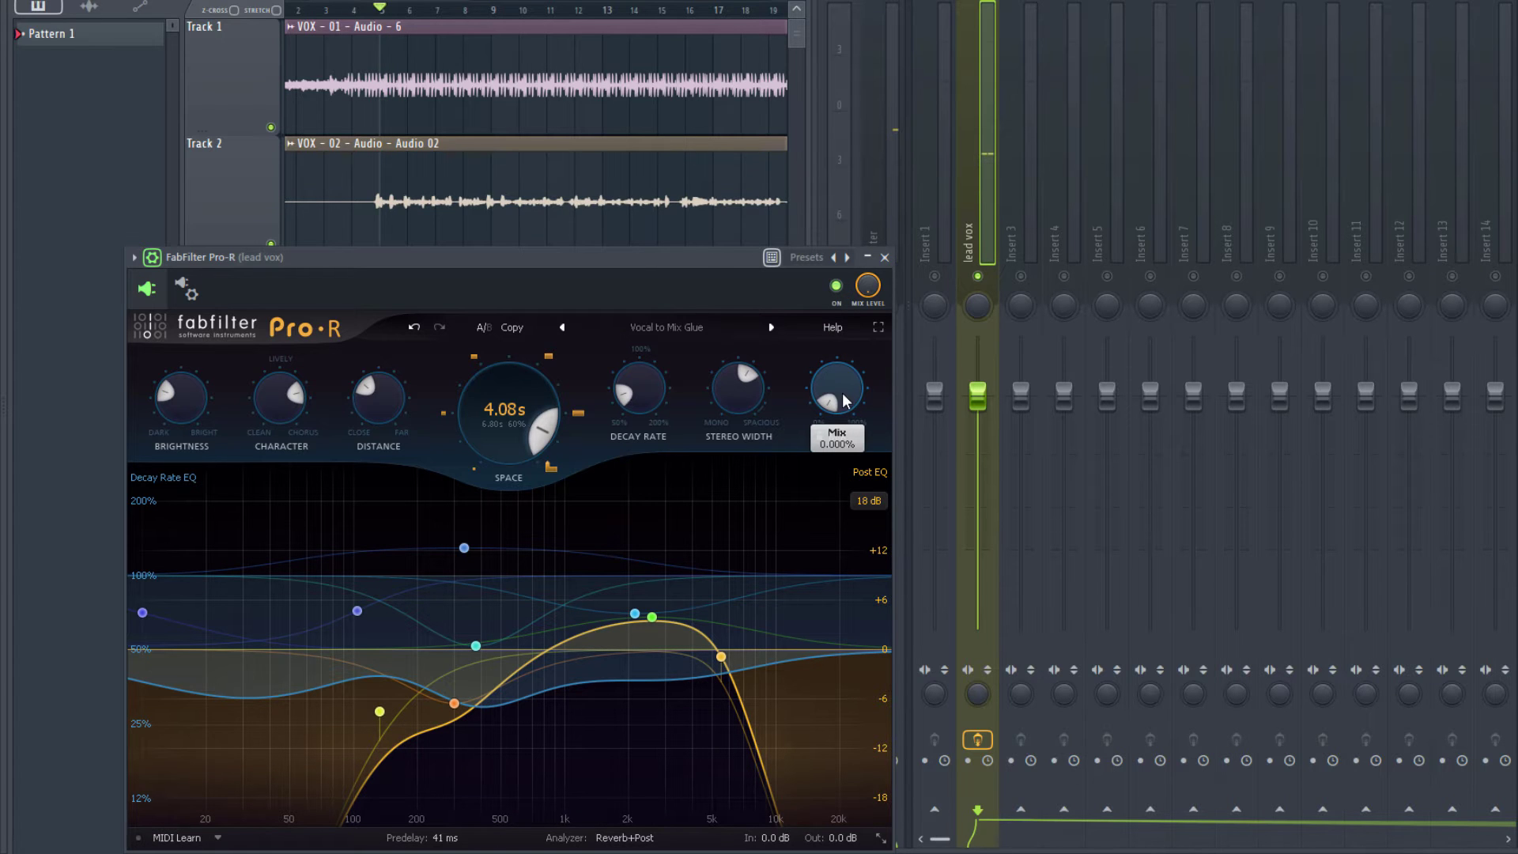
mouse_move(846, 386)
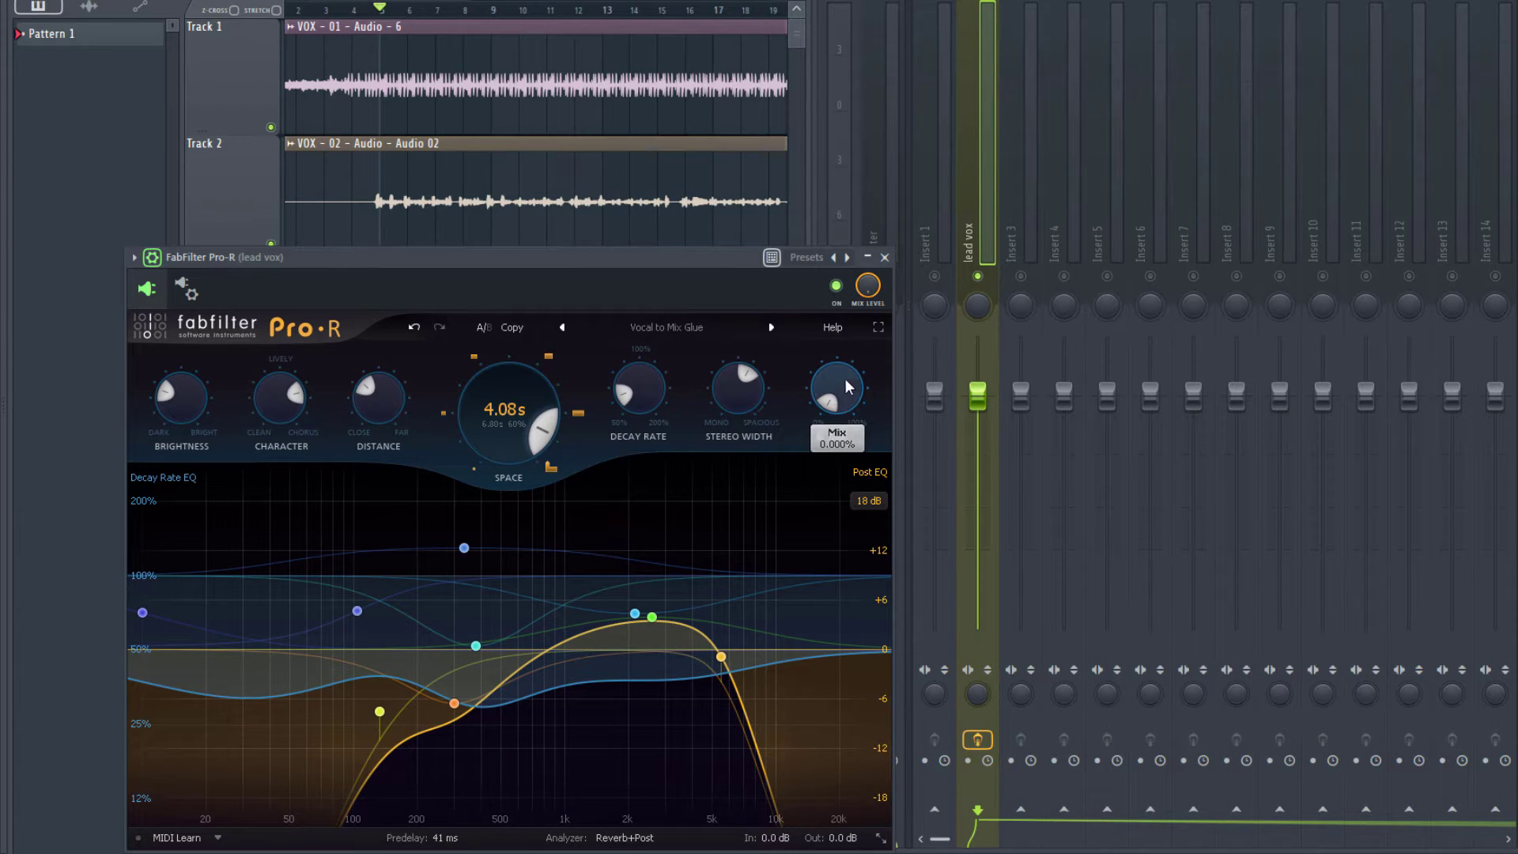
mouse_move(841, 389)
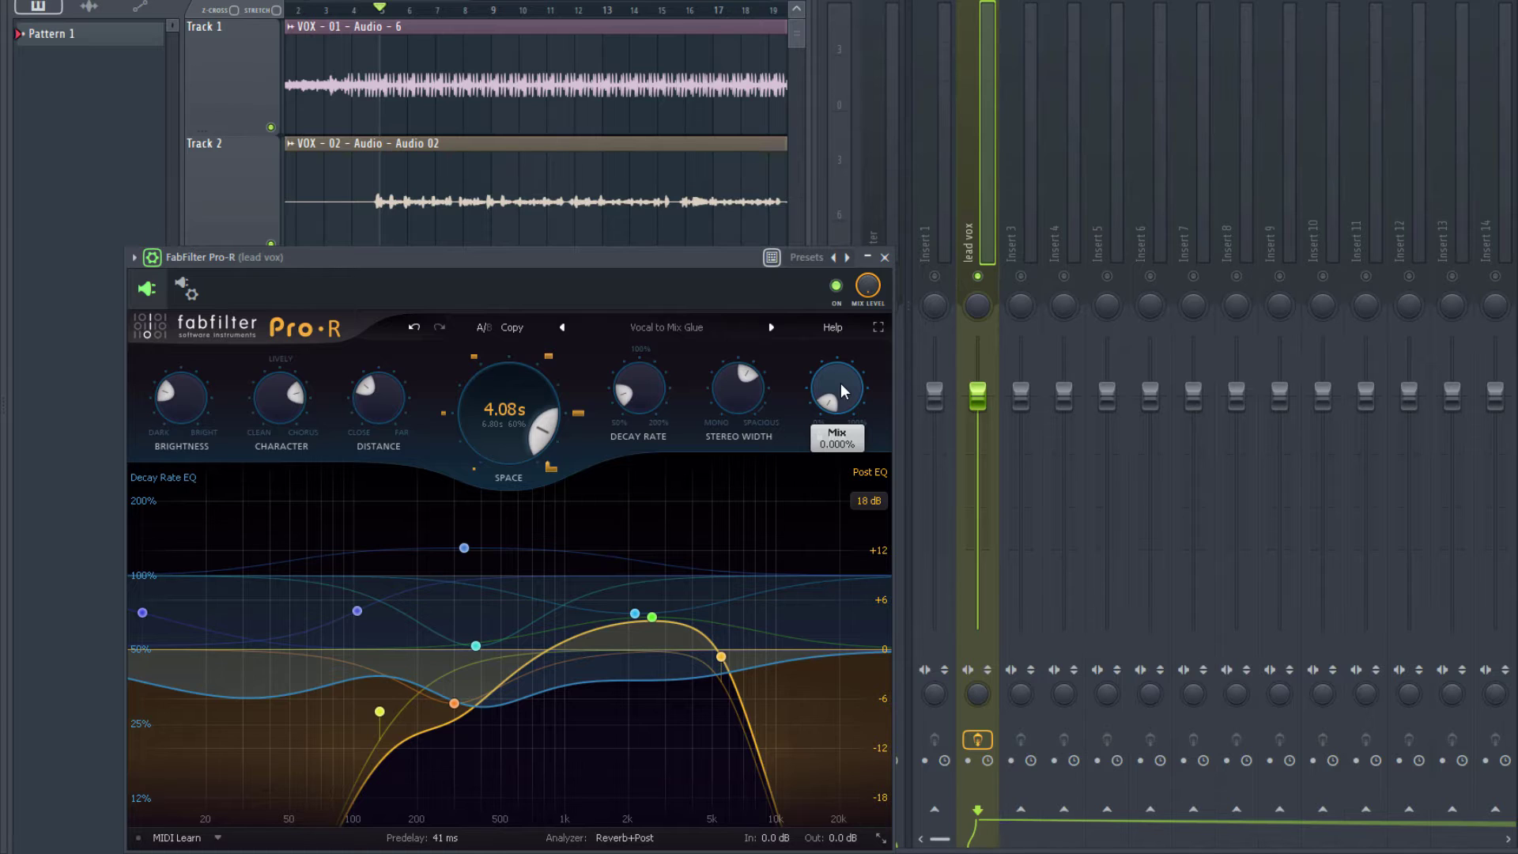
mouse_move(851, 402)
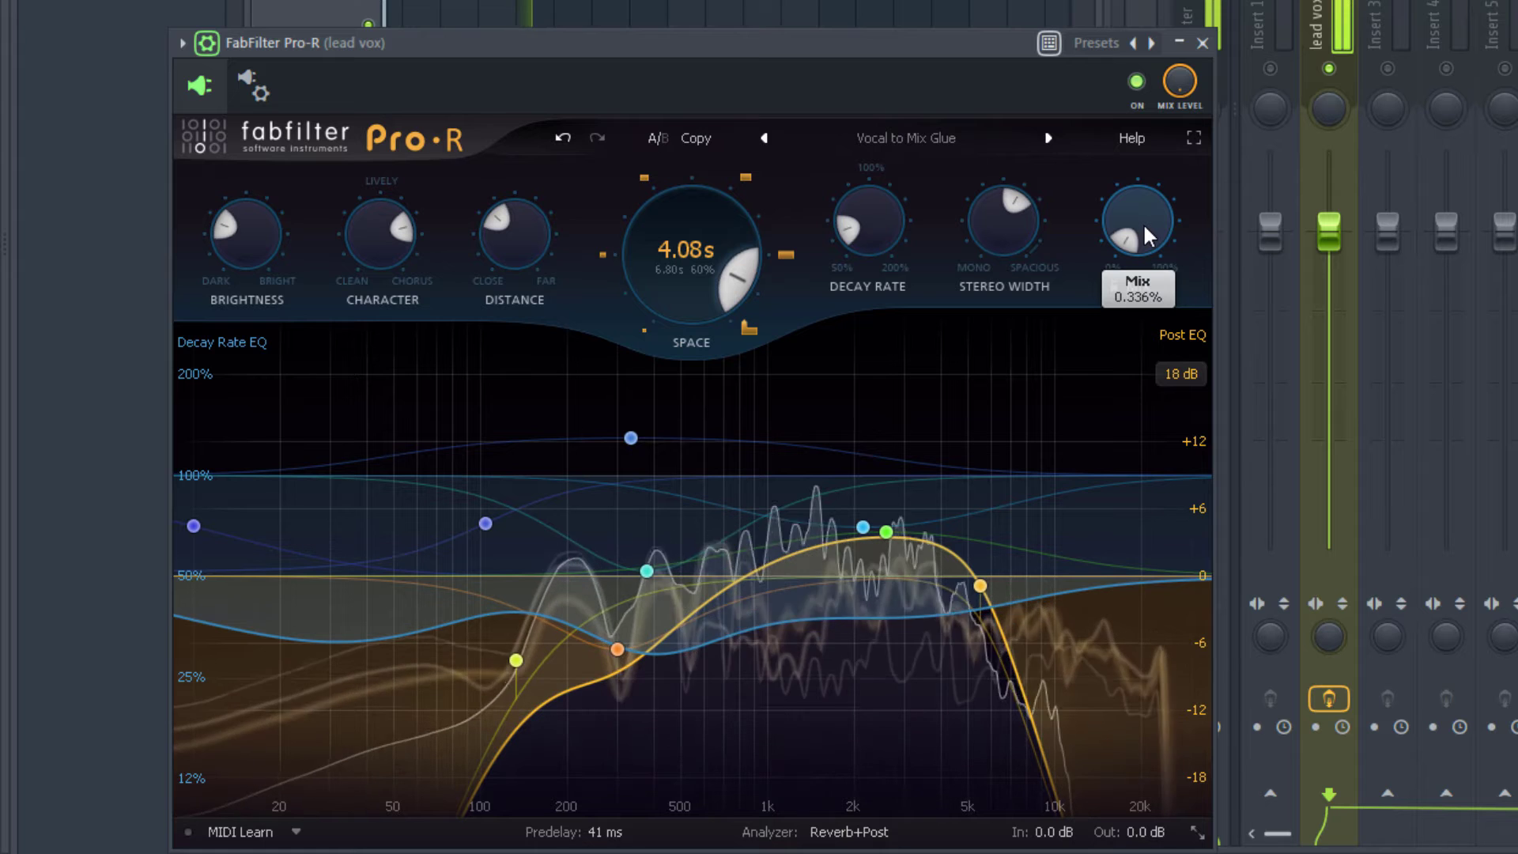
drag(1136, 219, 1127, 240)
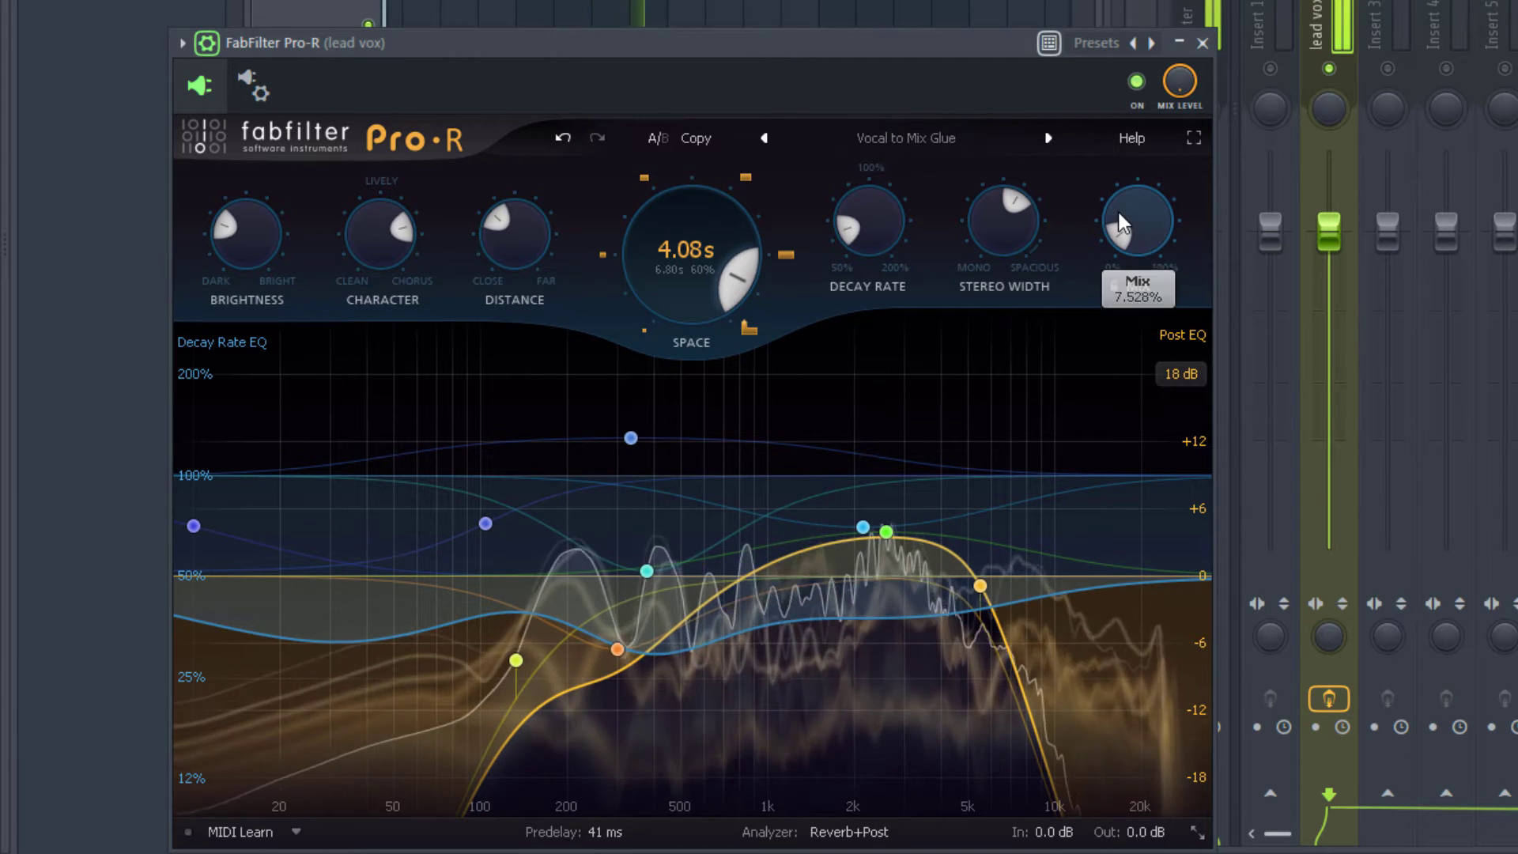
drag(1137, 218, 1130, 237)
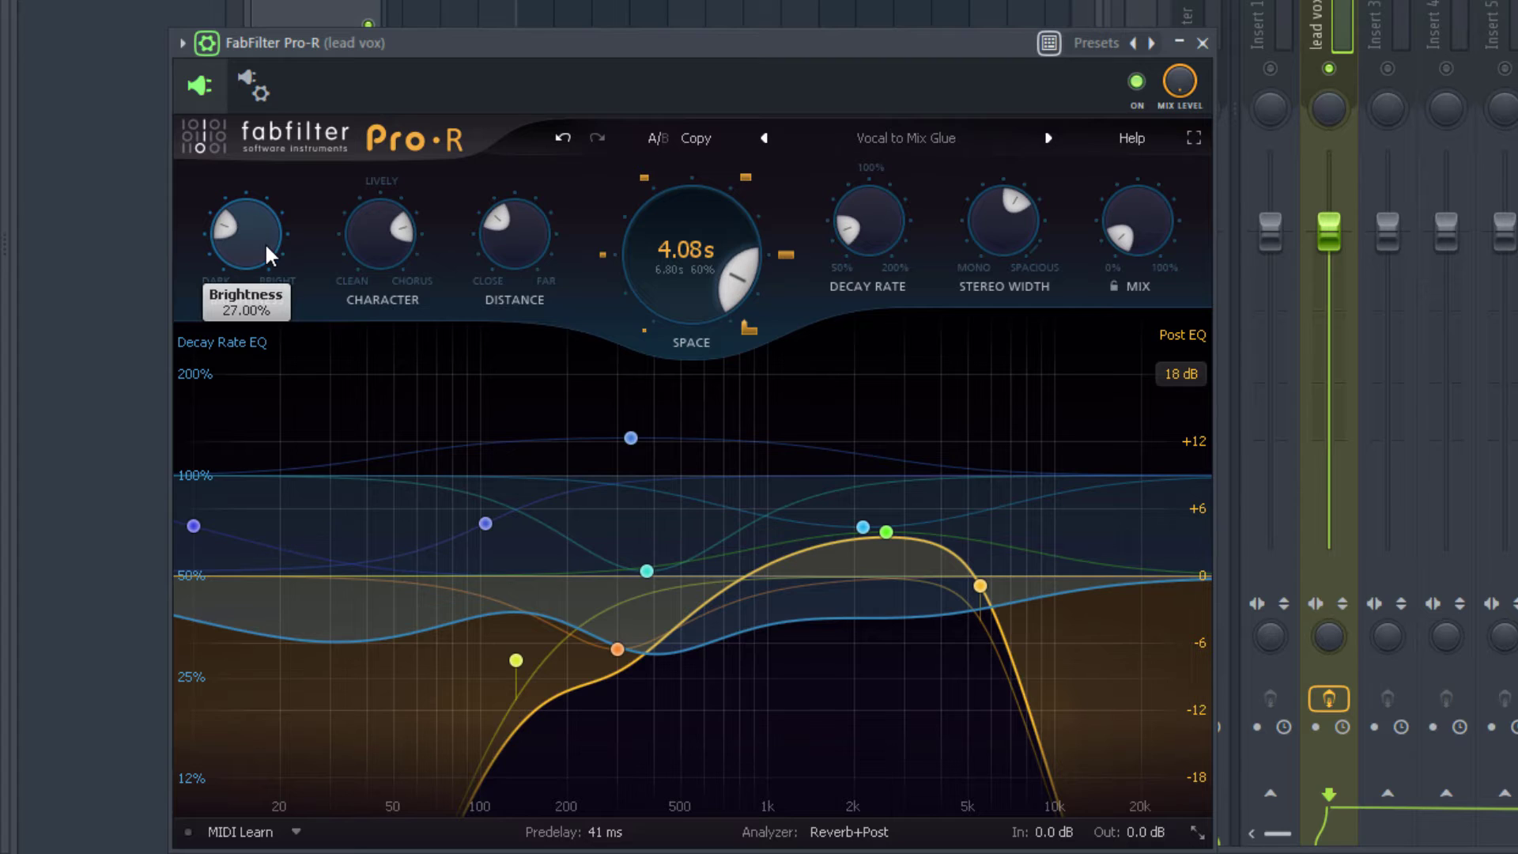
mouse_move(281, 251)
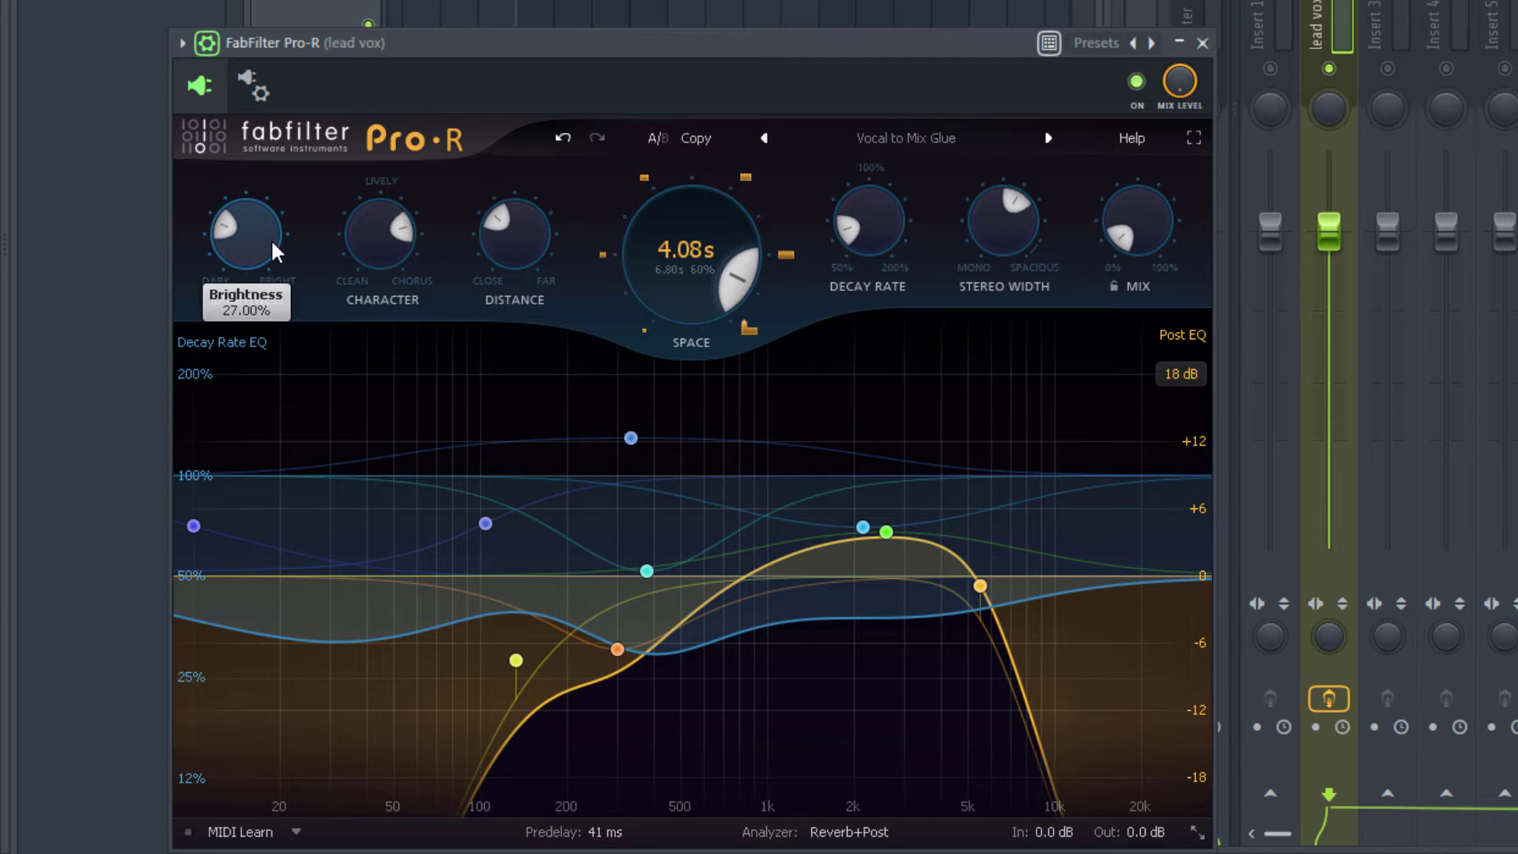
- Raise the reverb brightness from 27% to around the midpoint
drag(245, 234, 275, 183)
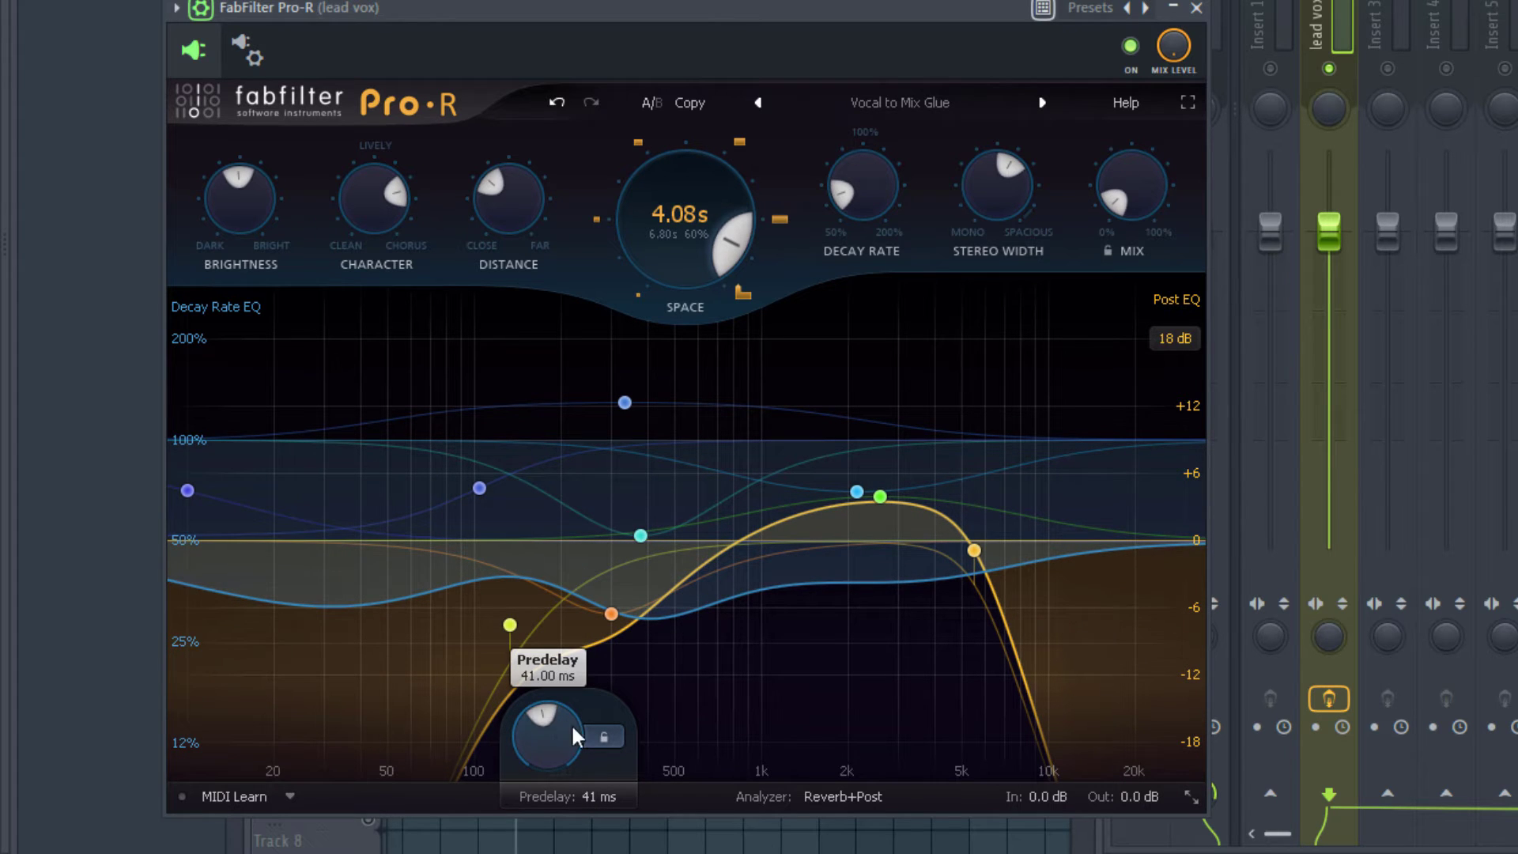
- Sync the predelay to tempo at a 1/32 note in place of 41 ms
click(607, 735)
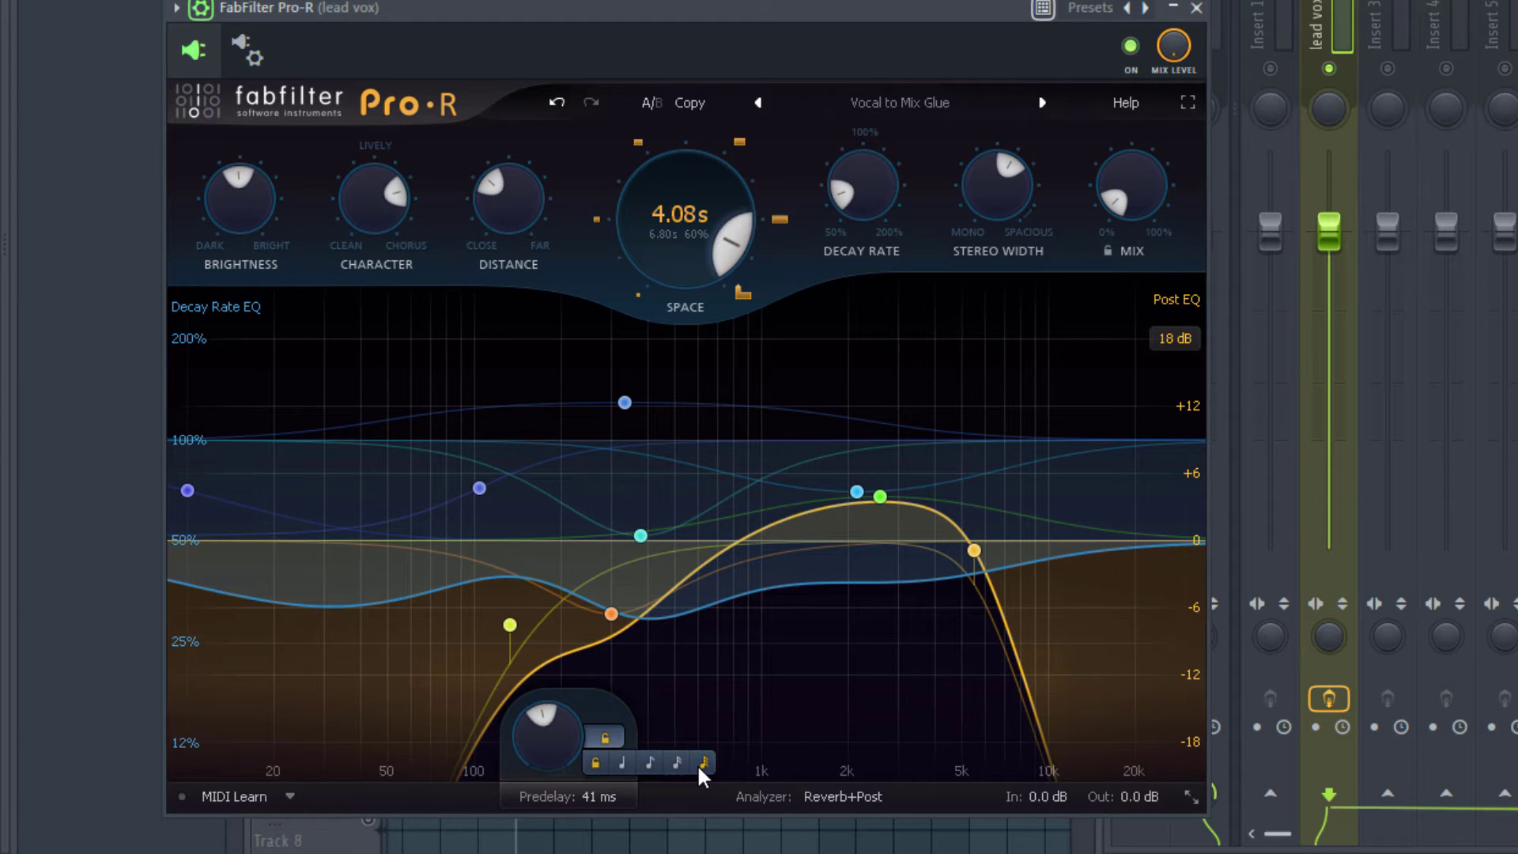
click(702, 762)
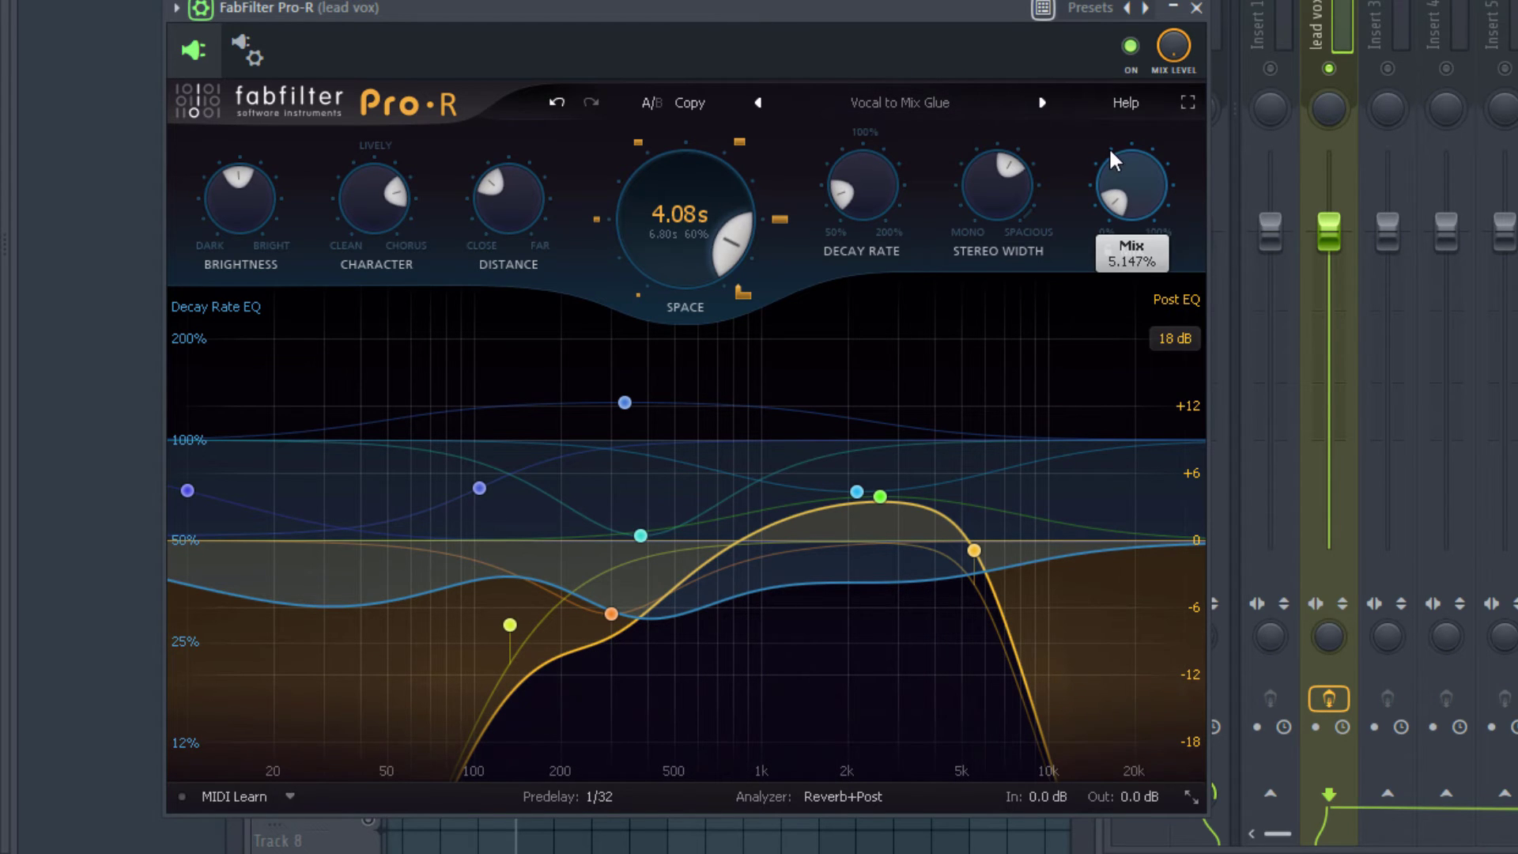
mouse_move(1129, 181)
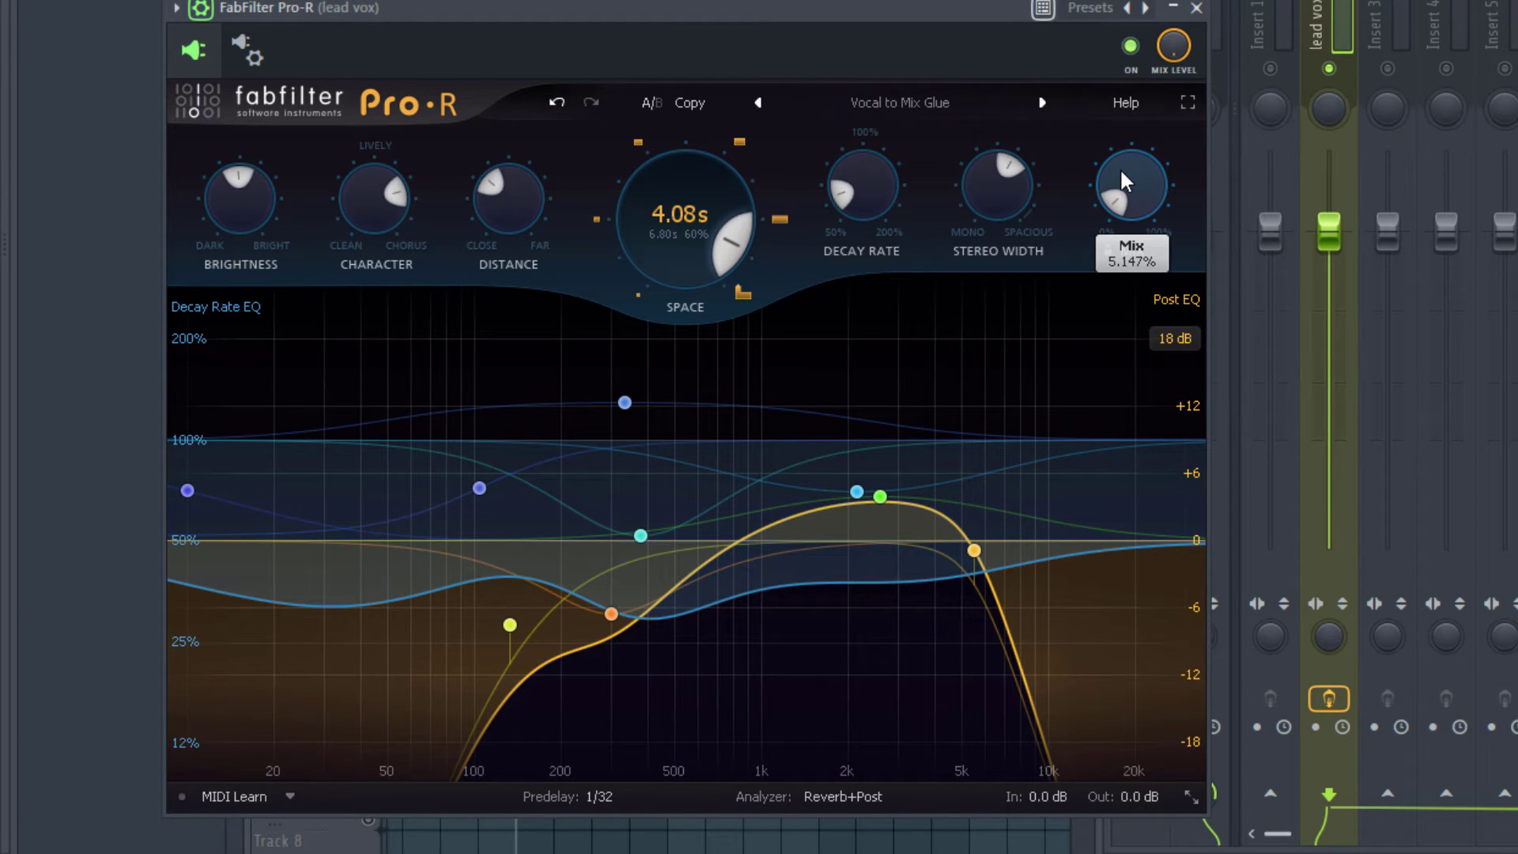
- Nudge the reverb mix down from about 5.1% to about 4.5%
drag(1129, 184, 1129, 193)
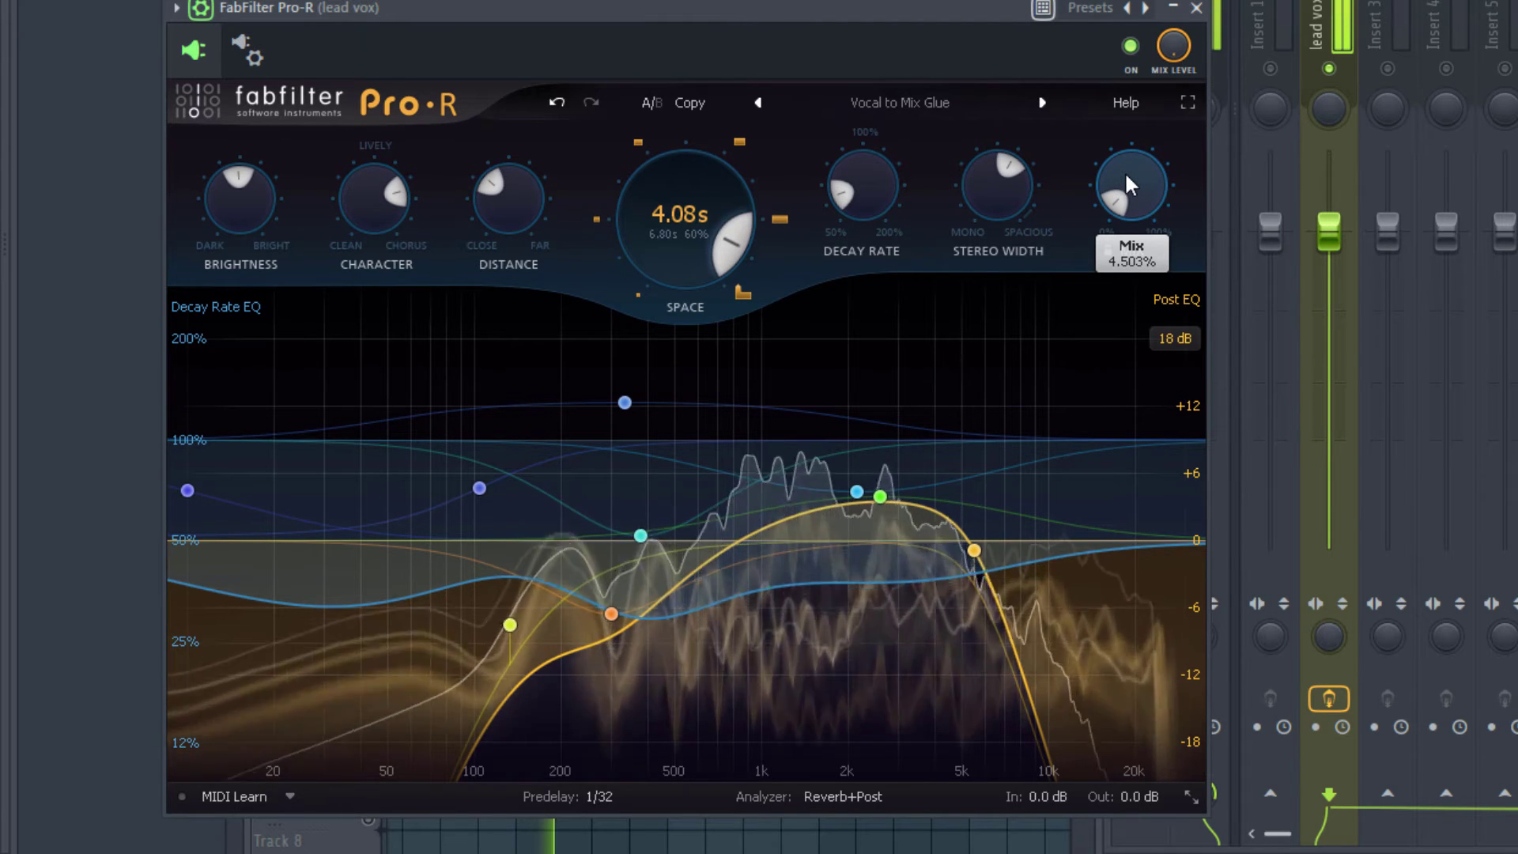
drag(1132, 183, 1132, 193)
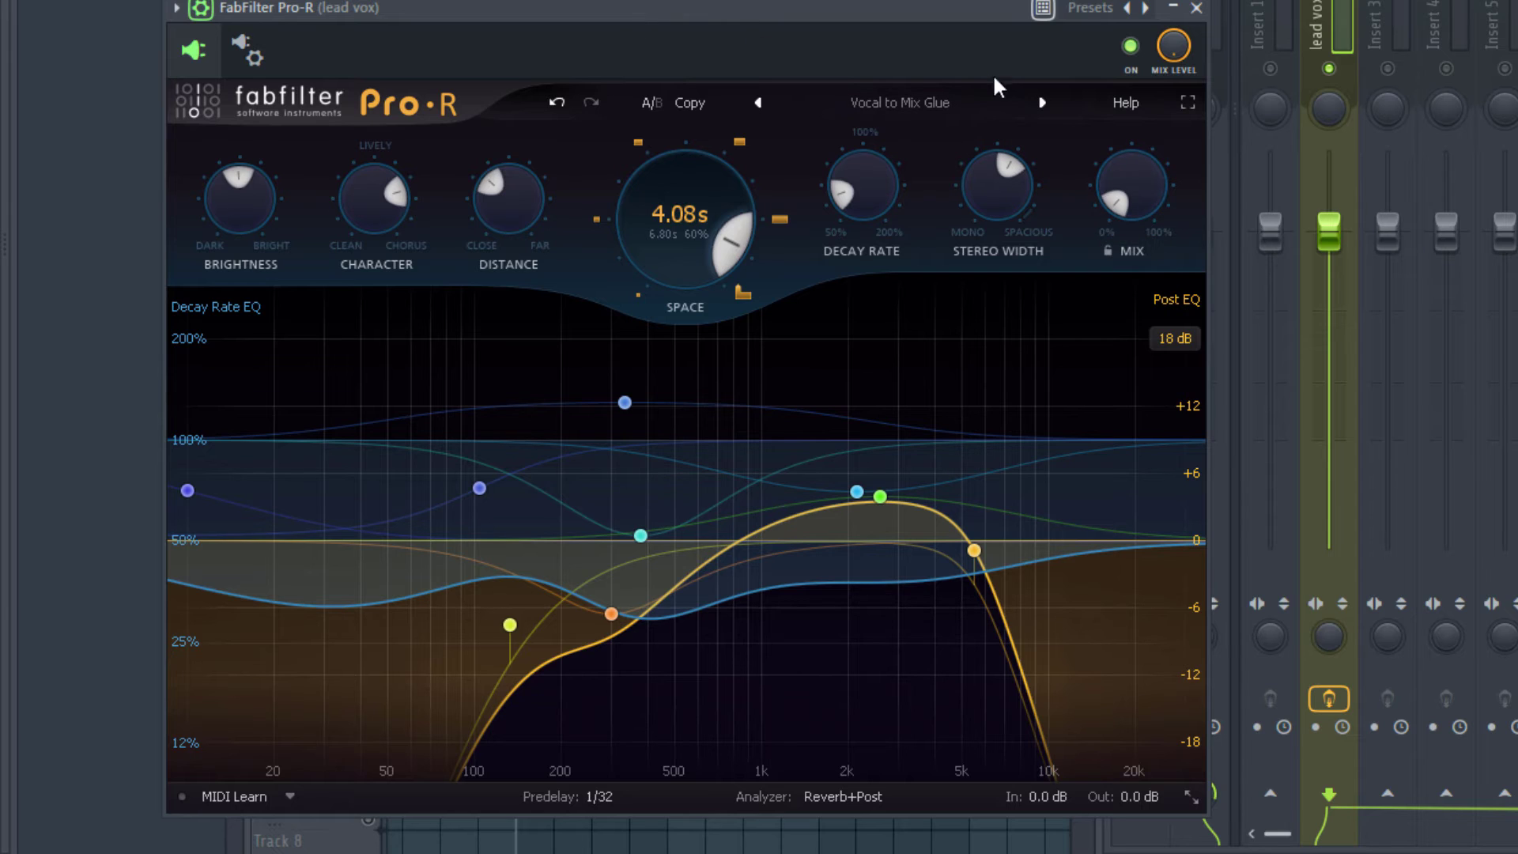
mouse_move(806, 12)
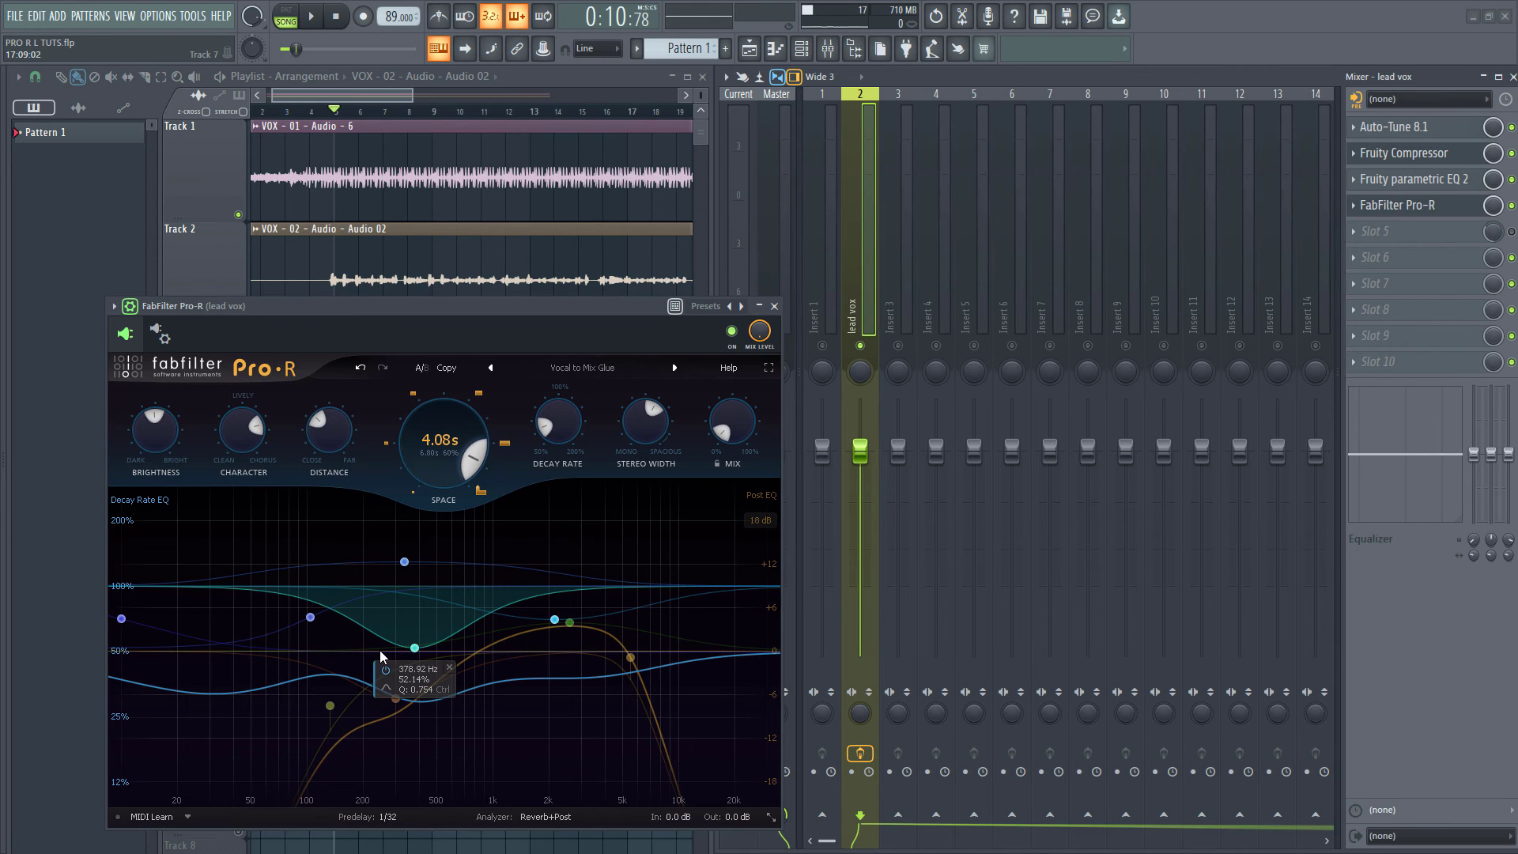
drag(411, 646, 555, 619)
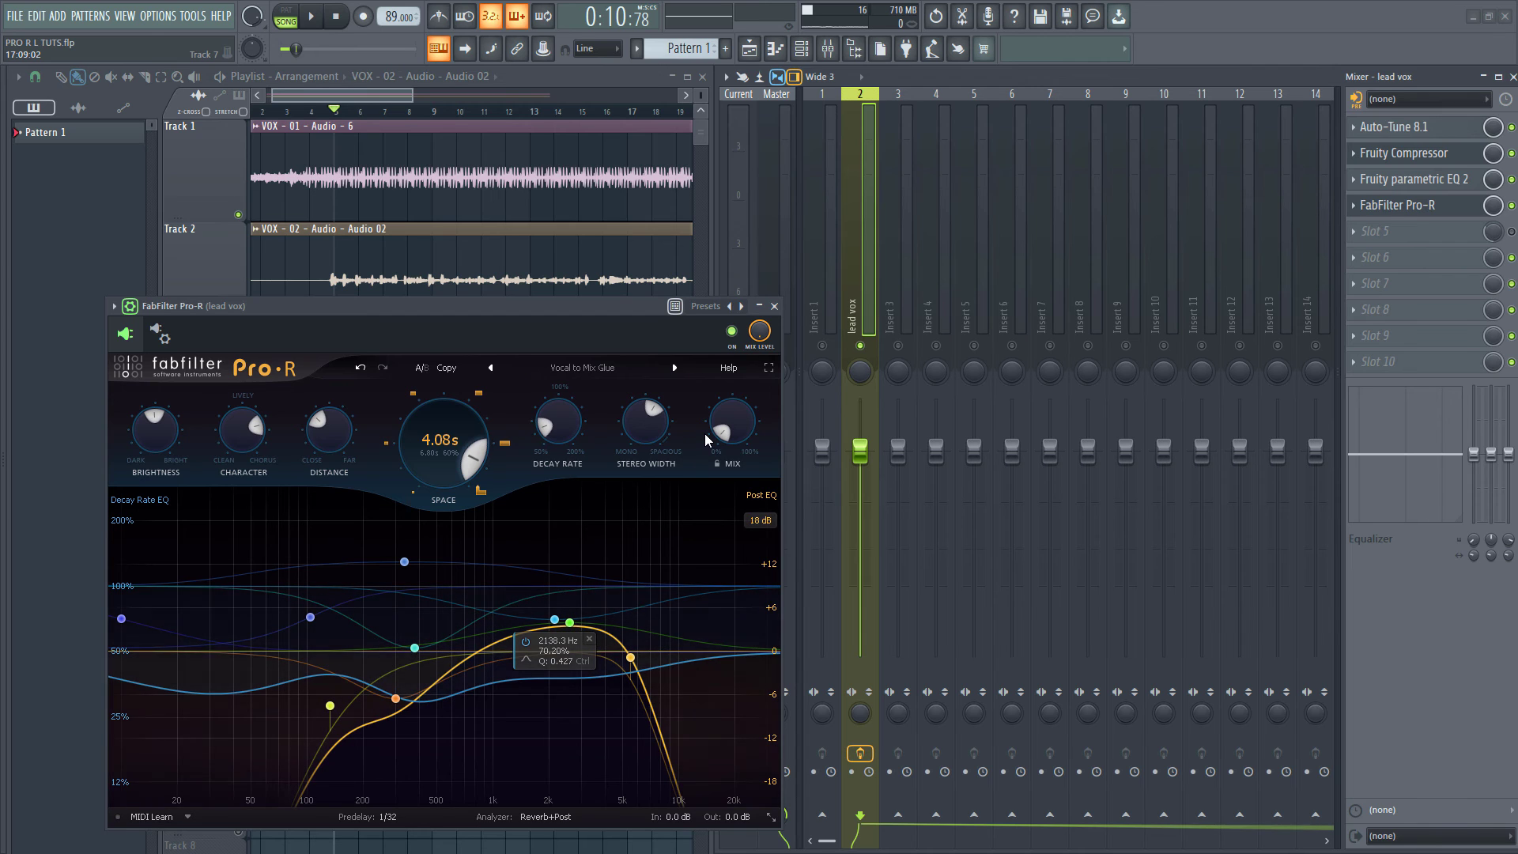